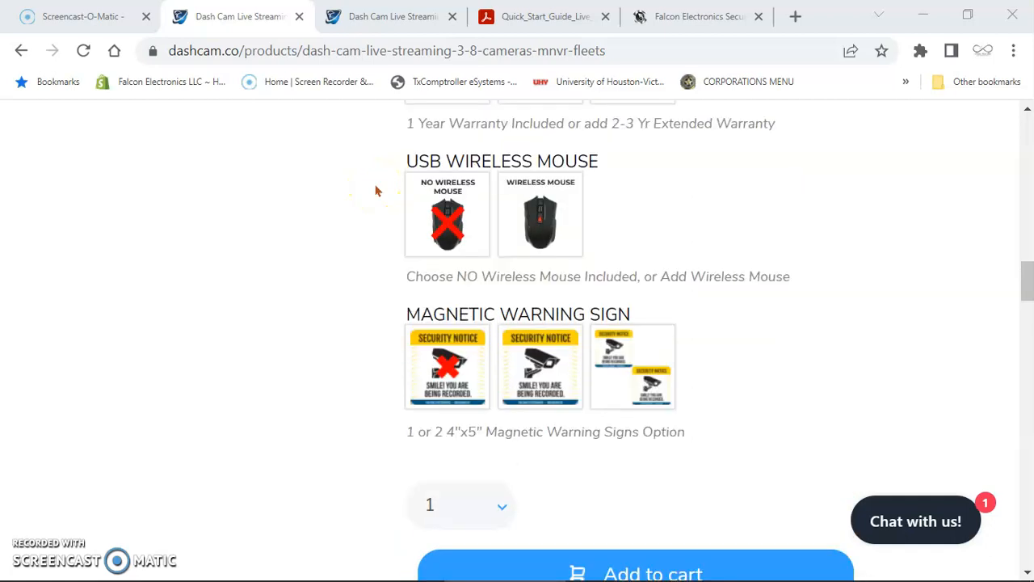
Step: Scroll the dash cam product page down to the Extra material with videos and guides
scroll(up, 3)
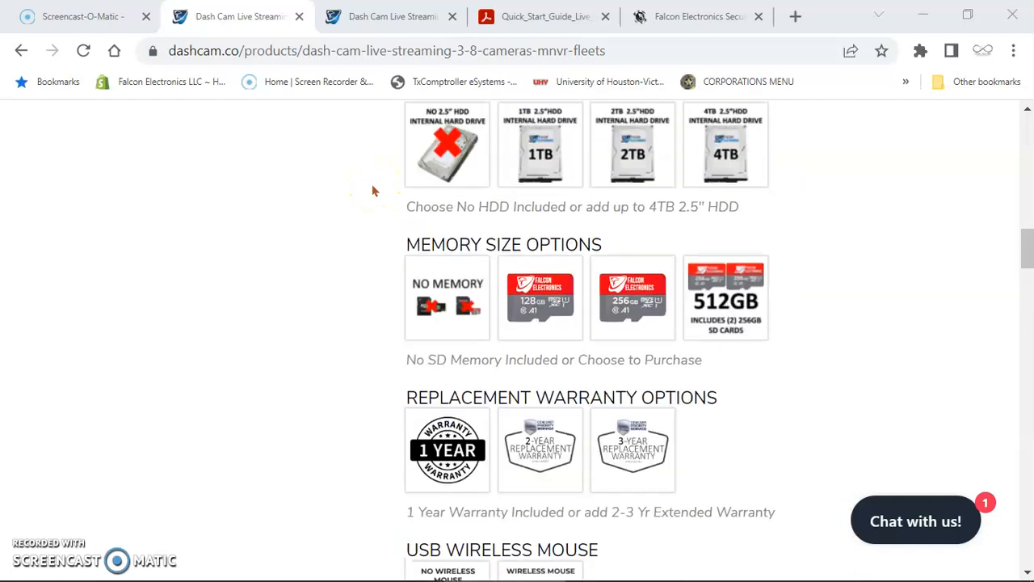
scroll(up, 3)
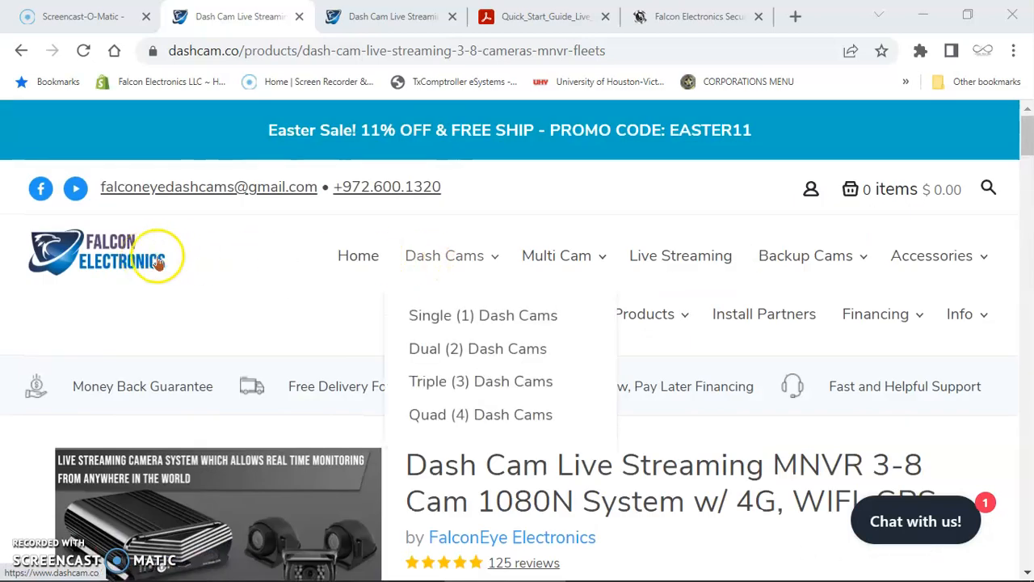
mouse_move(679, 291)
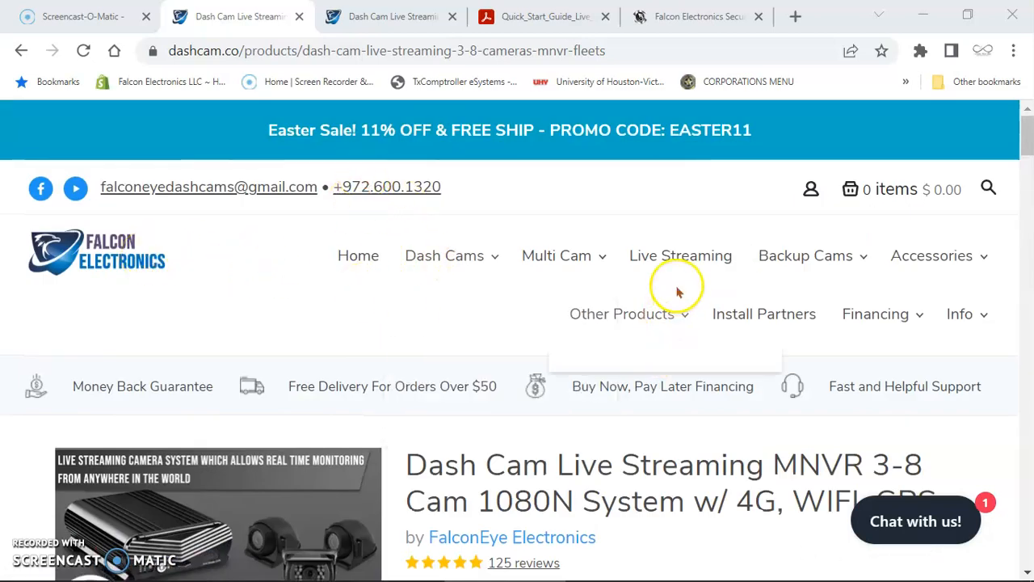
scroll(down, 3)
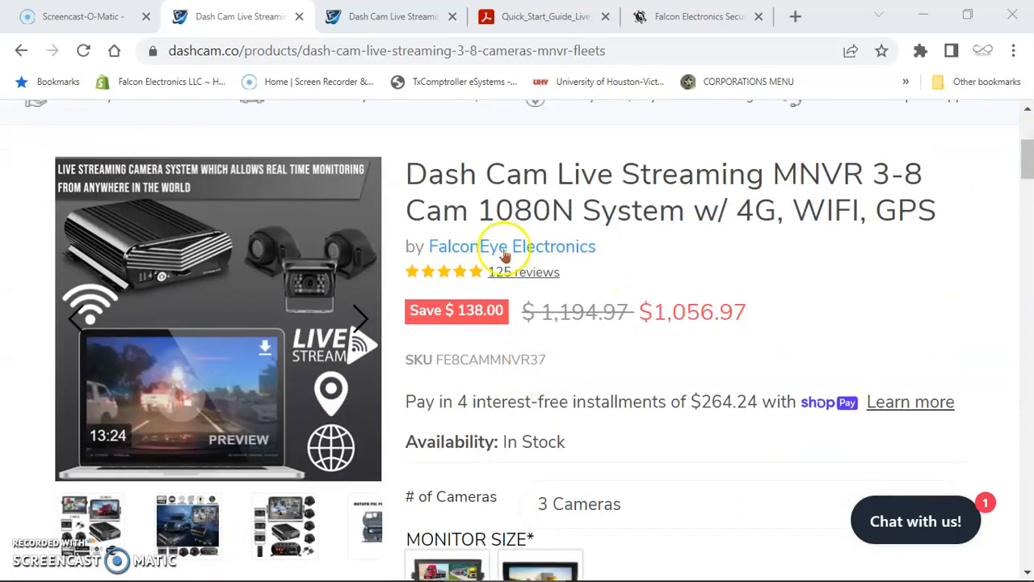
mouse_move(853, 209)
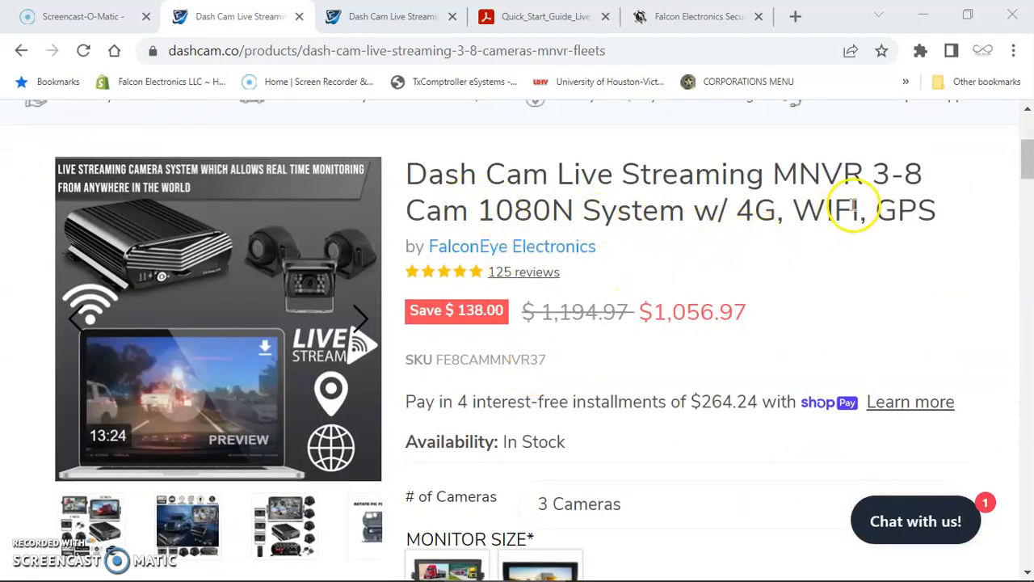
scroll(down, 3)
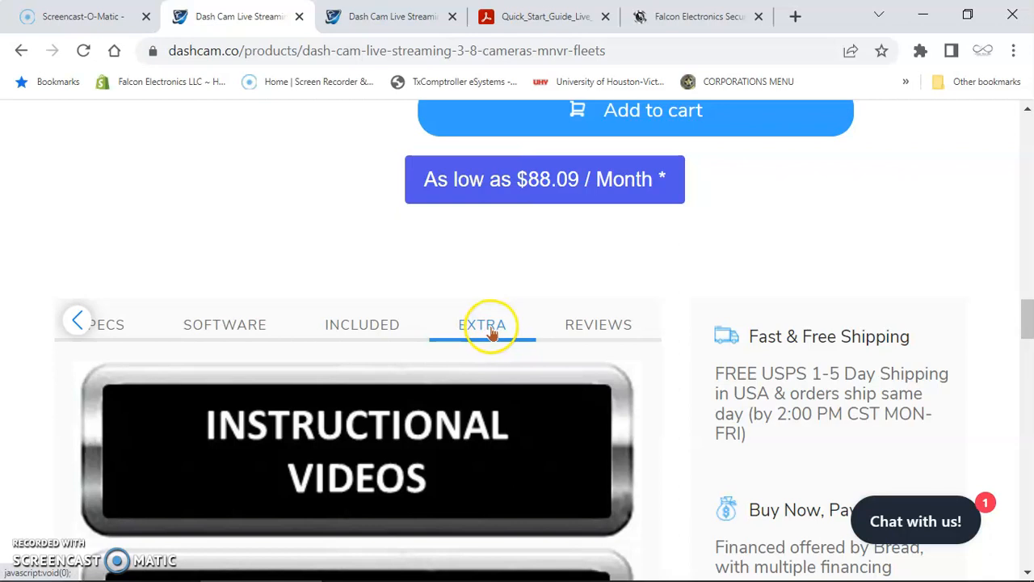
scroll(down, 3)
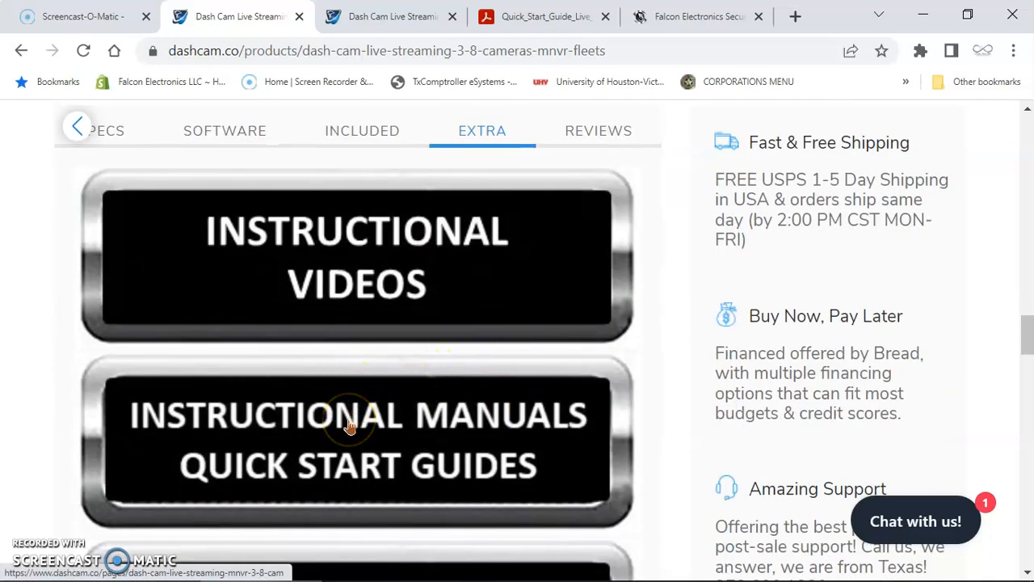
Step: Open the quick start guide PDF in Acrobat and locate the new IP server note
click(546, 16)
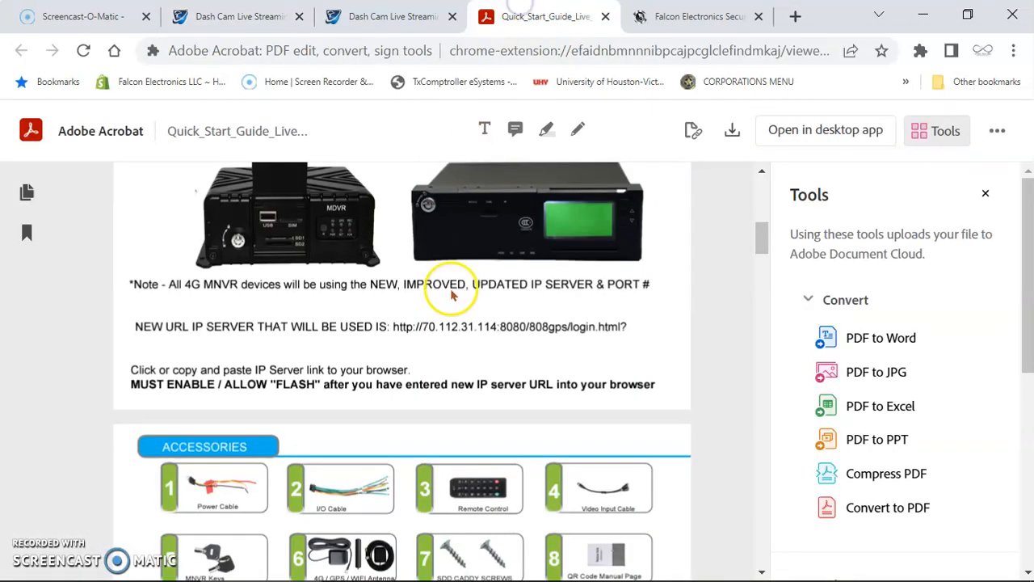
scroll(up, 3)
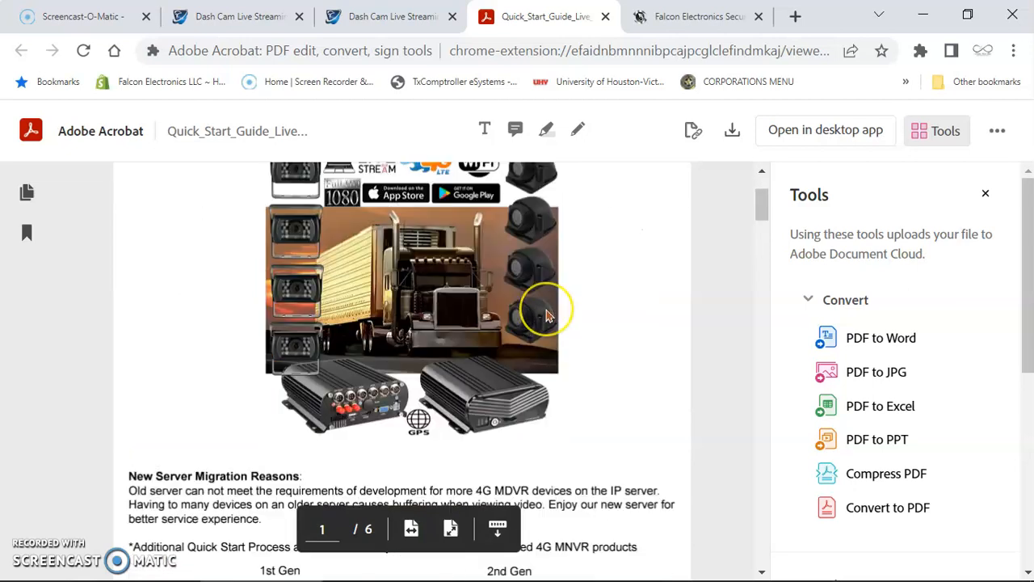
scroll(down, 3)
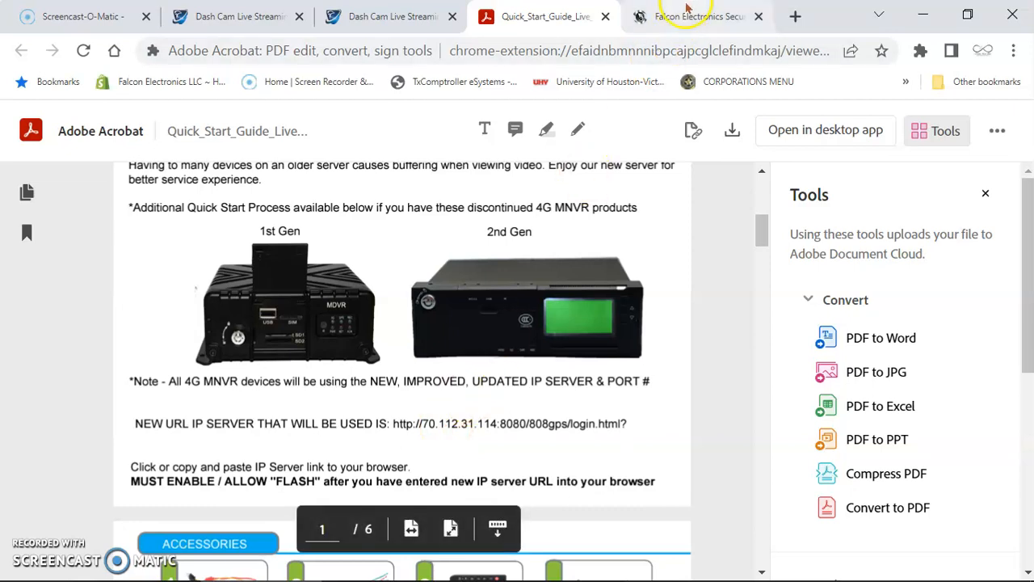
Step: Show the security server login page at 70.112.31.114:8080/808gps/login.html
click(696, 16)
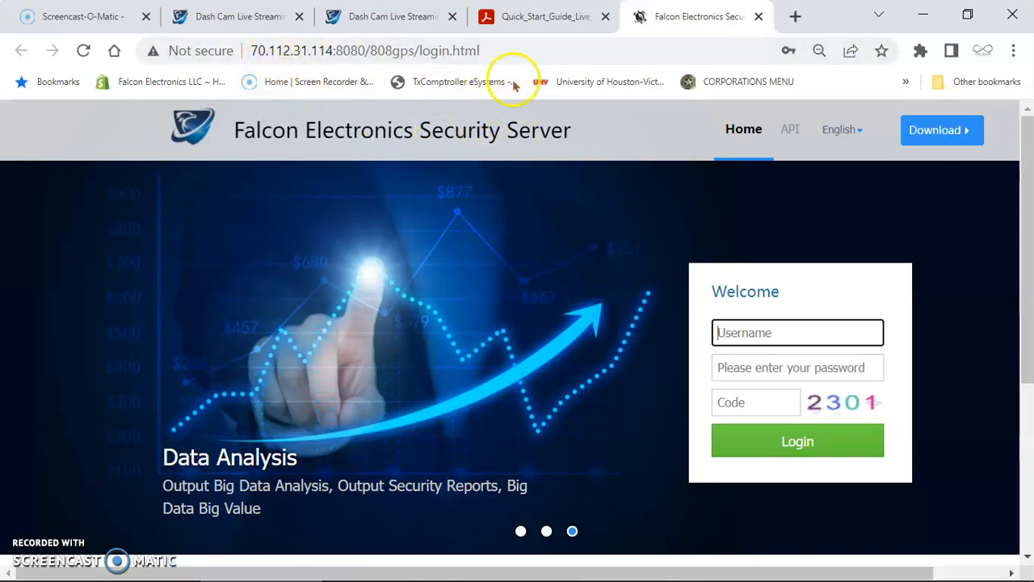
mouse_move(456, 299)
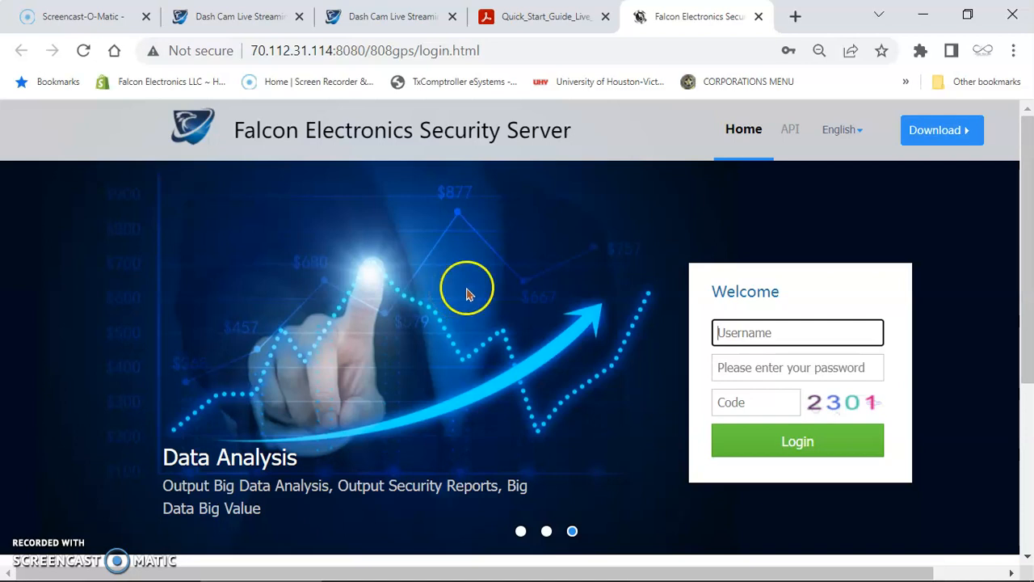
mouse_move(482, 281)
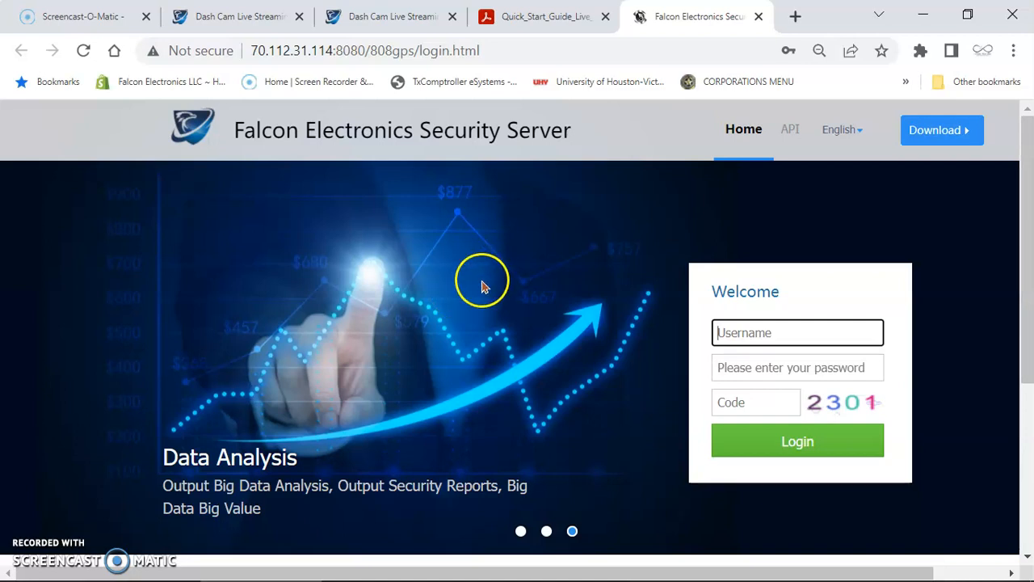
Step: Download the Windows client installer from the login page's download section
scroll(down, 3)
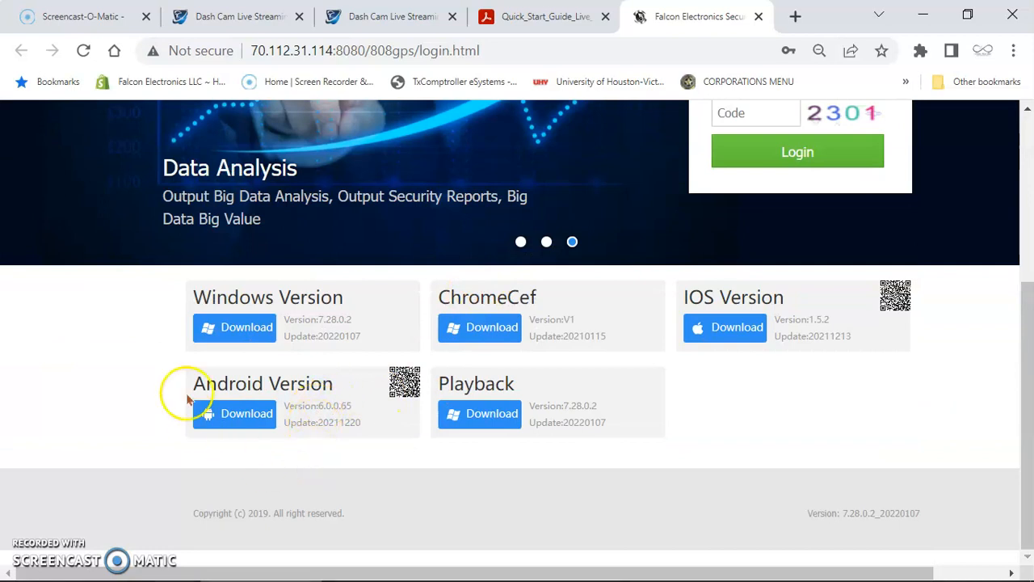
mouse_move(130, 313)
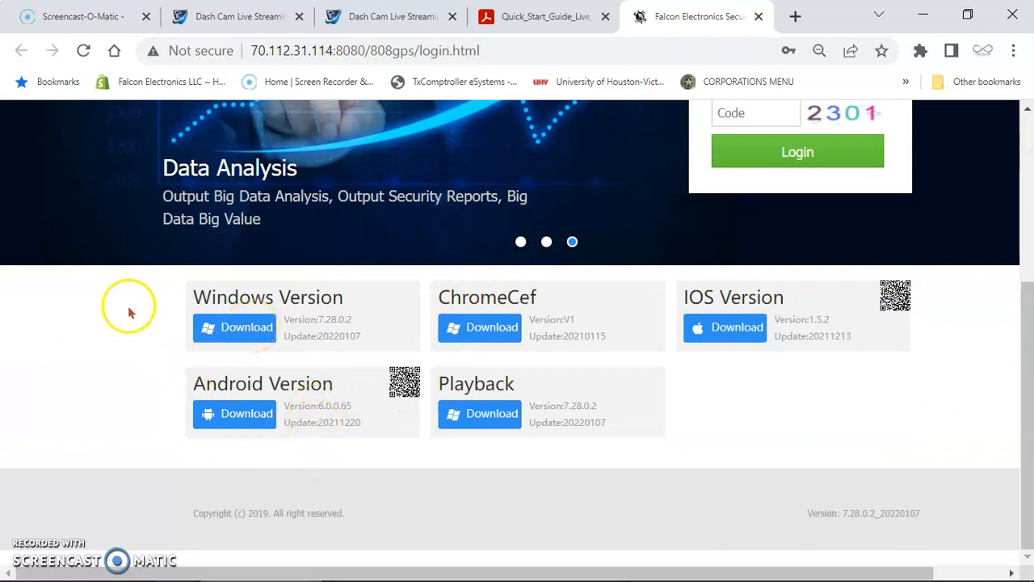
mouse_move(179, 320)
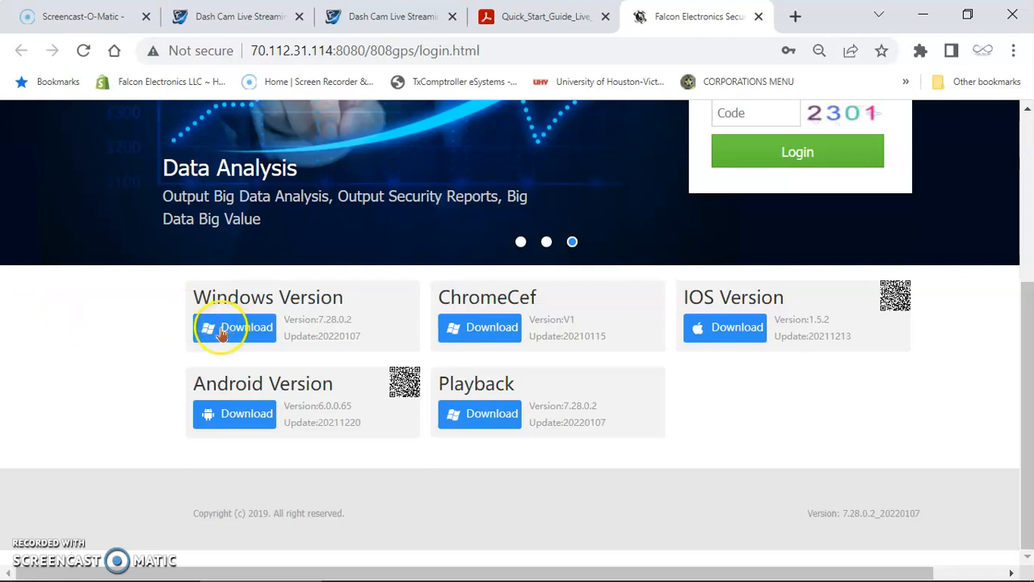
mouse_move(133, 436)
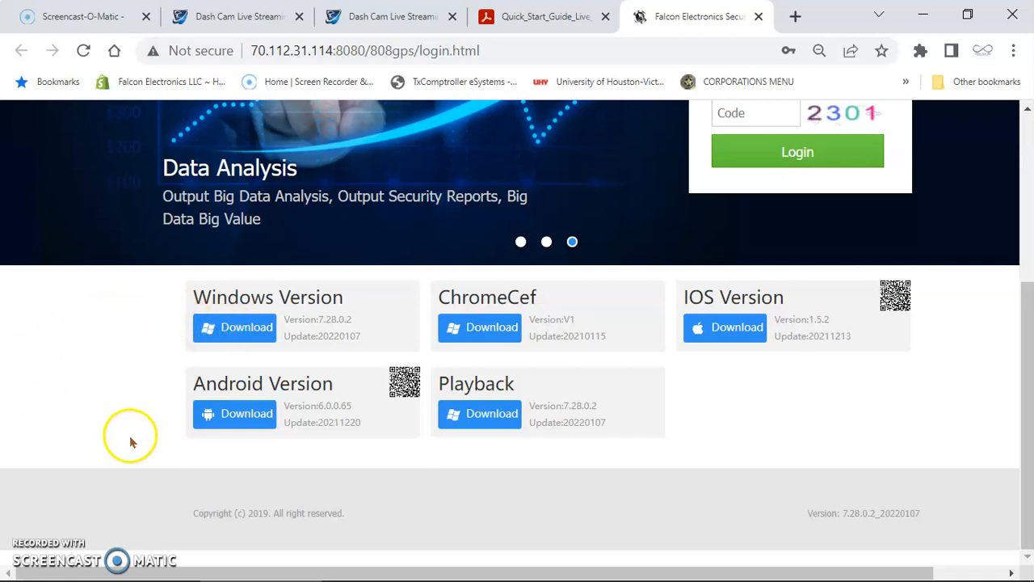
mouse_move(234, 414)
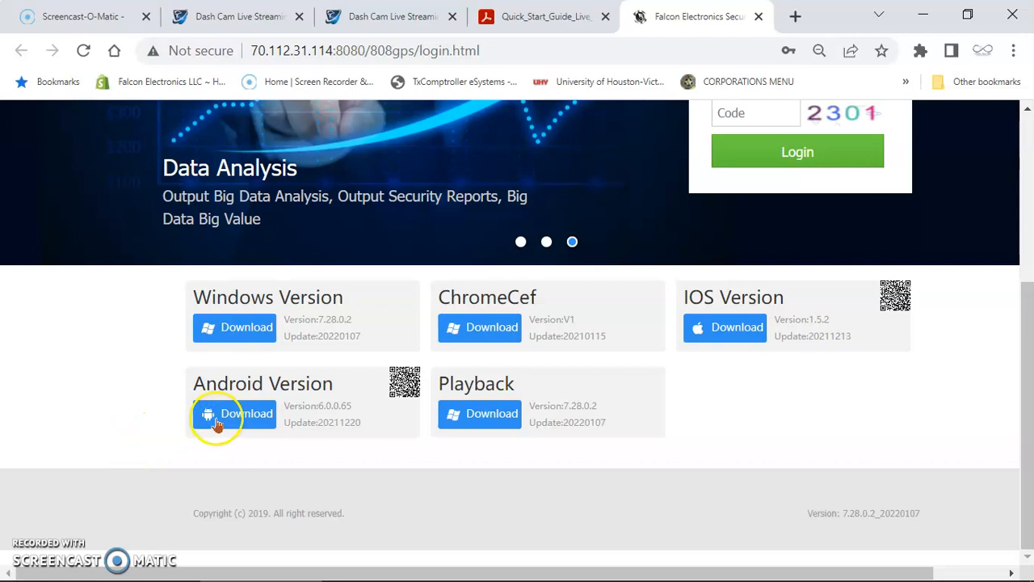
mouse_move(737, 333)
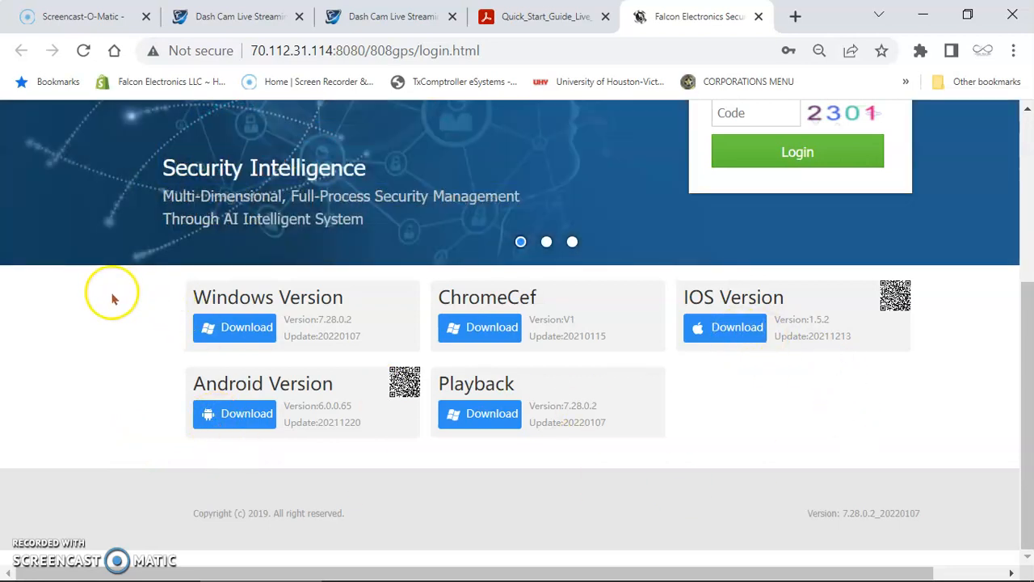
mouse_move(223, 314)
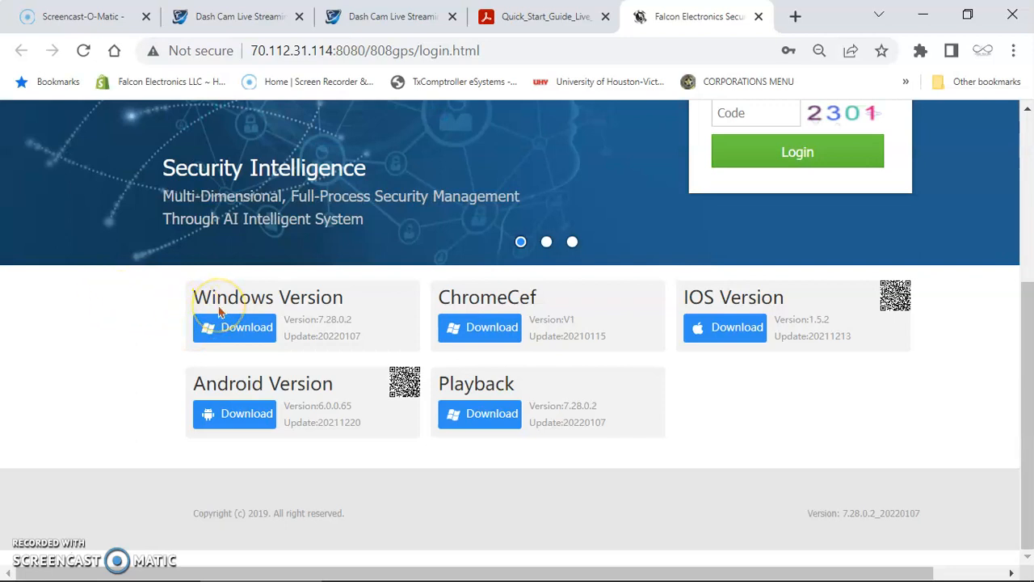
click(234, 326)
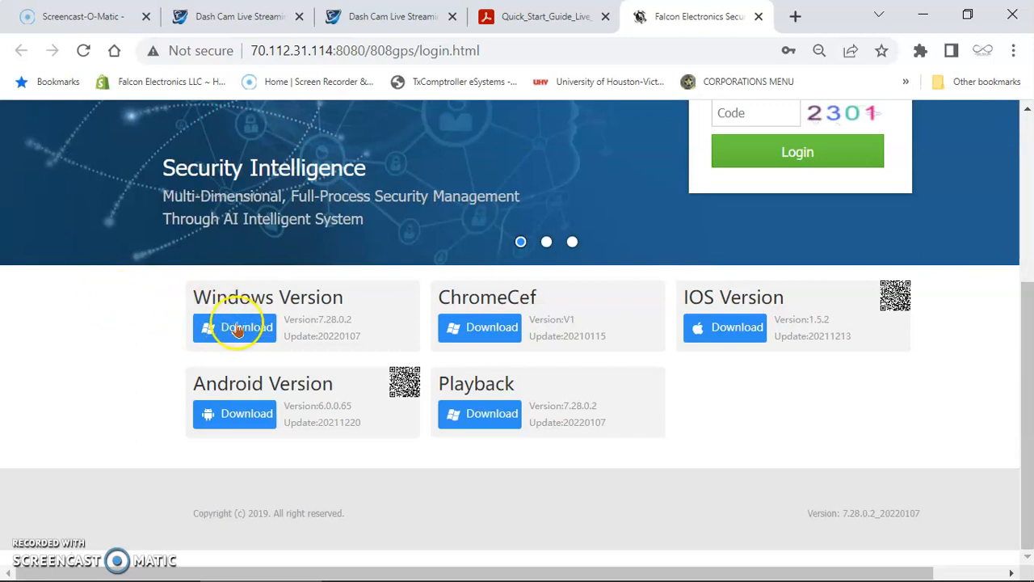
mouse_move(940, 23)
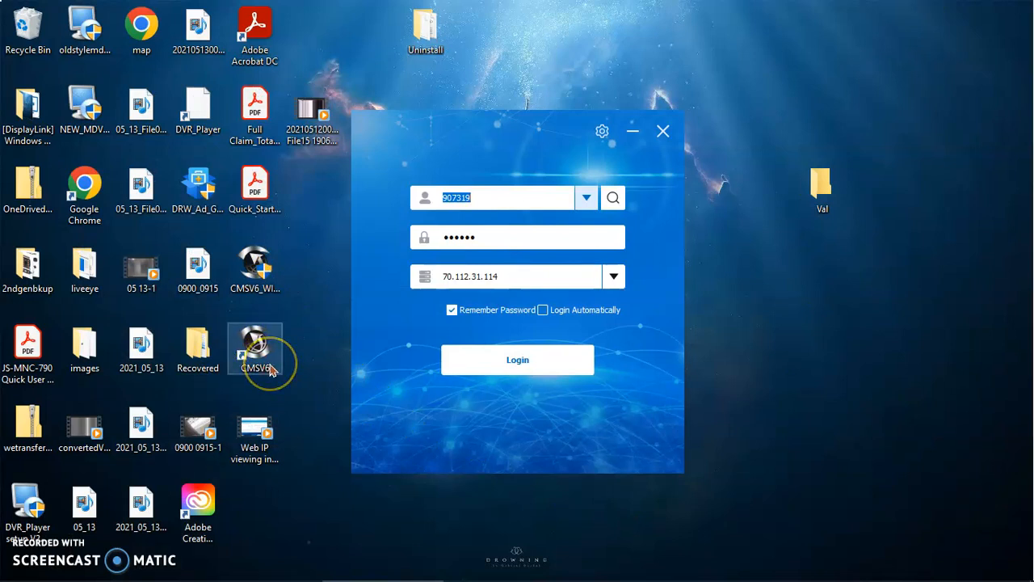
mouse_move(517, 220)
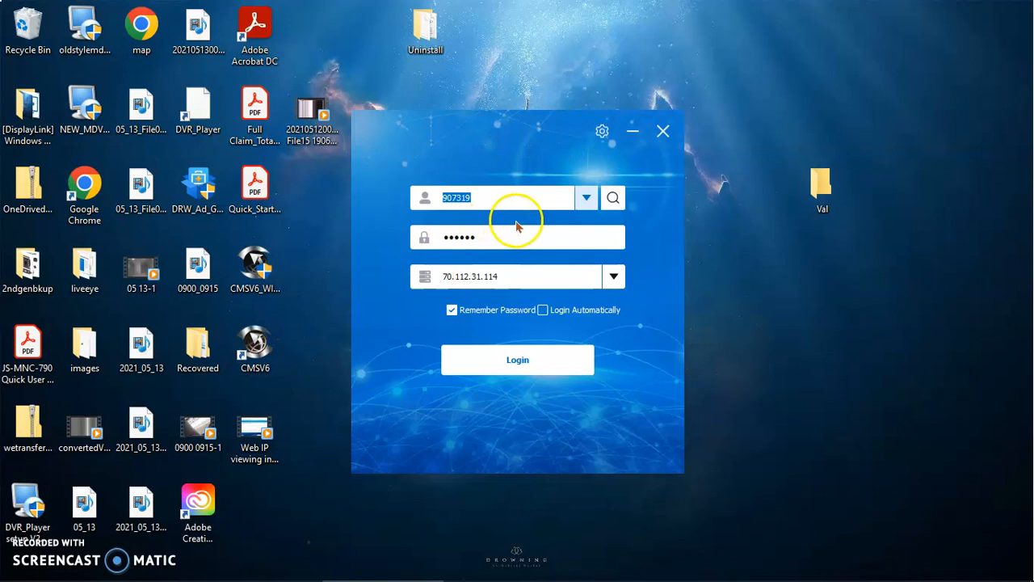
mouse_move(509, 197)
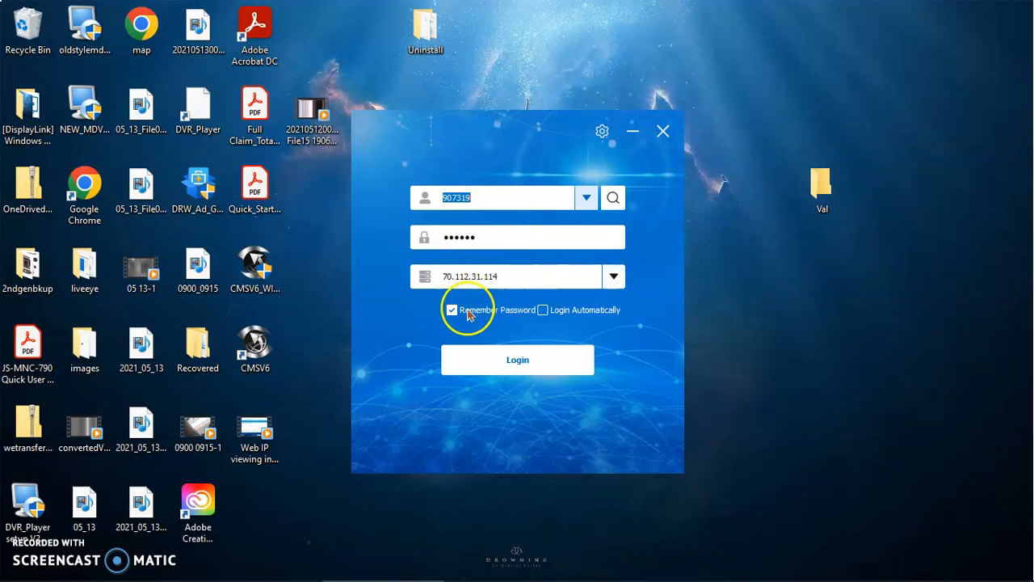
click(517, 359)
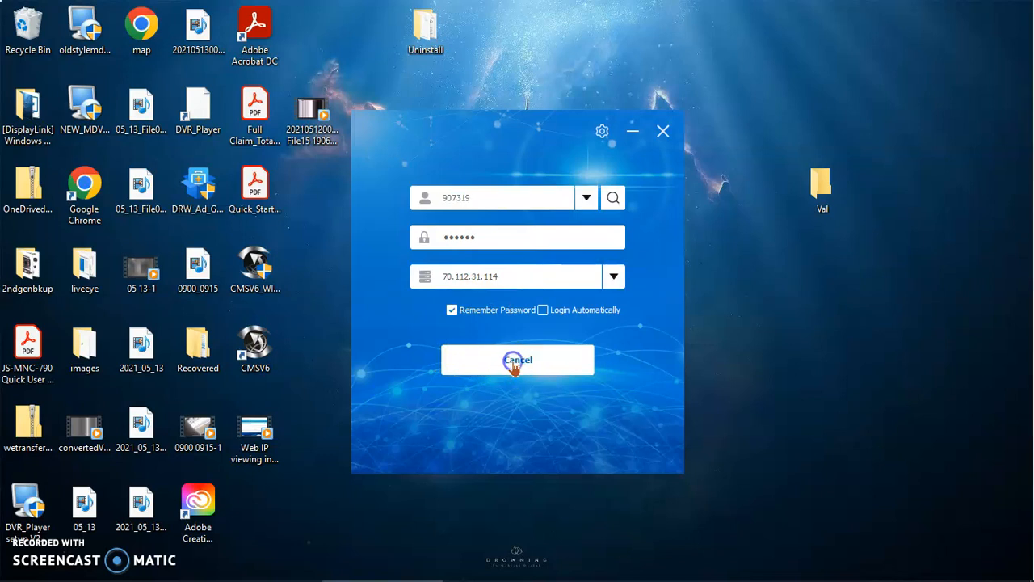
click(517, 359)
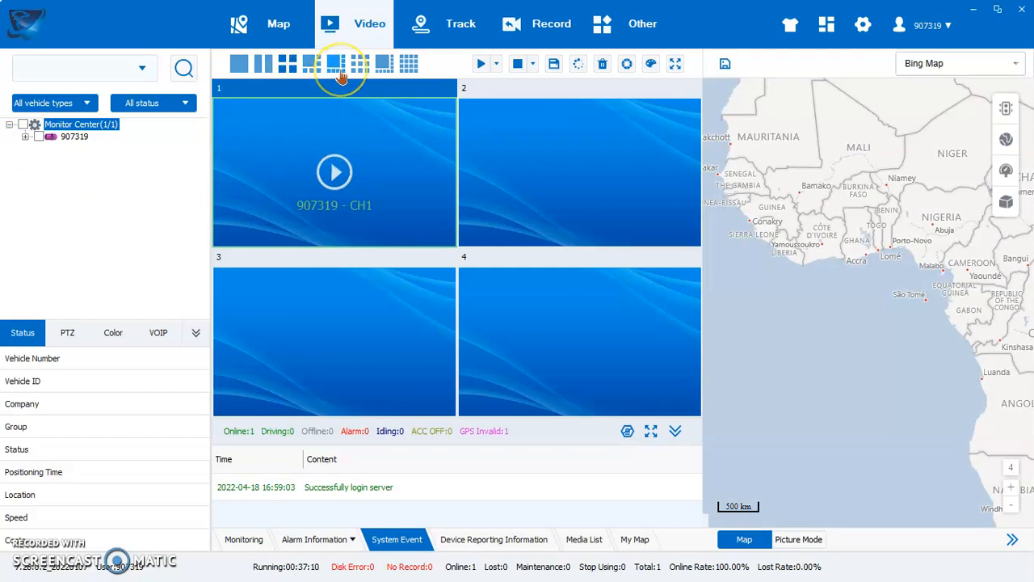
mouse_move(29, 126)
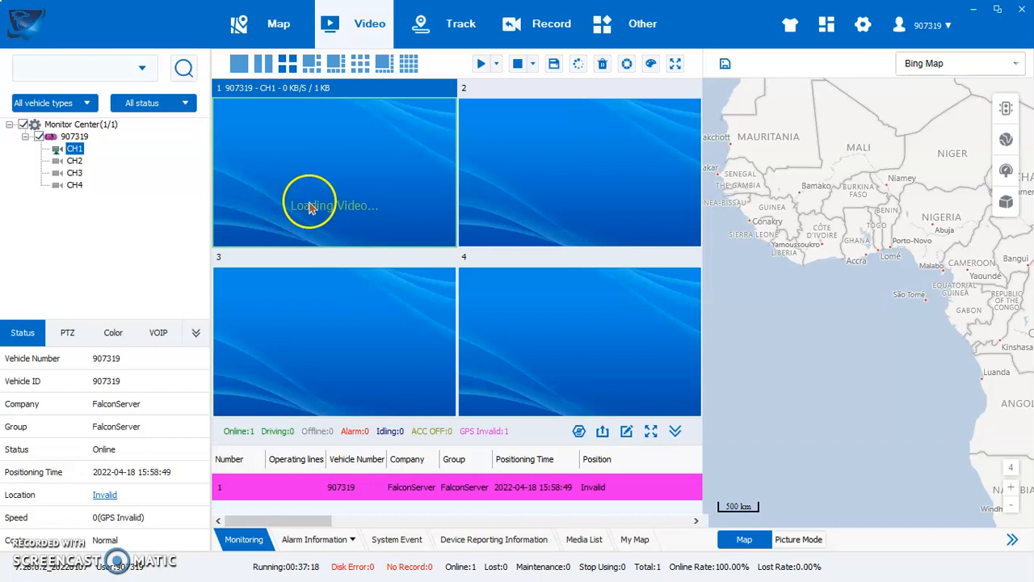
mouse_move(349, 209)
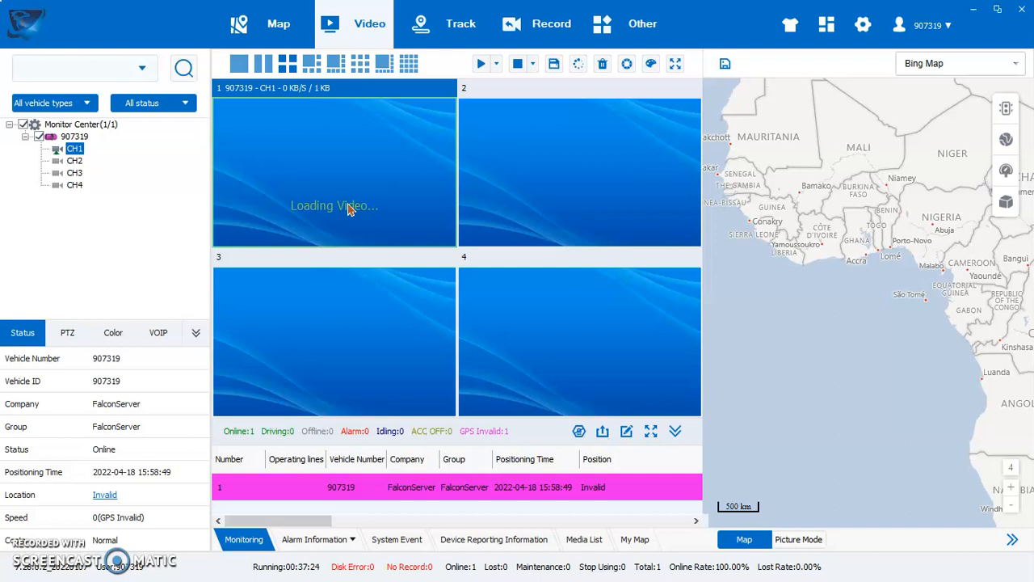
mouse_move(196, 172)
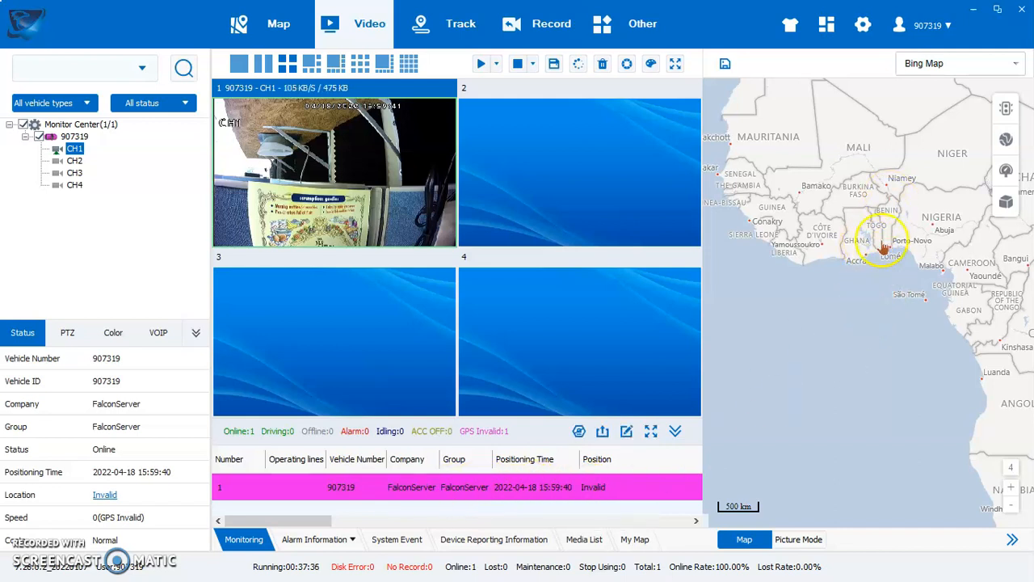
mouse_move(375, 183)
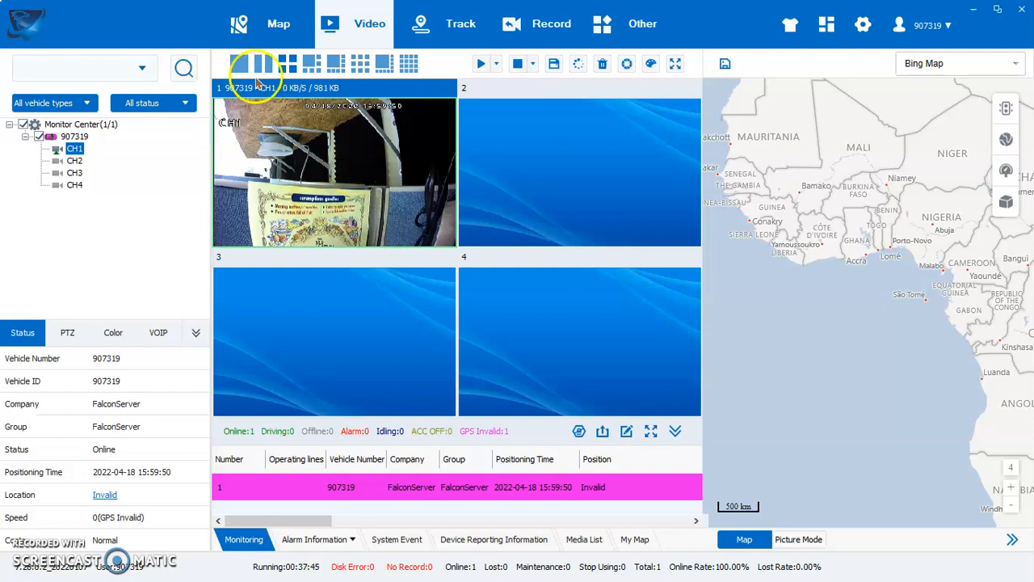
mouse_move(380, 176)
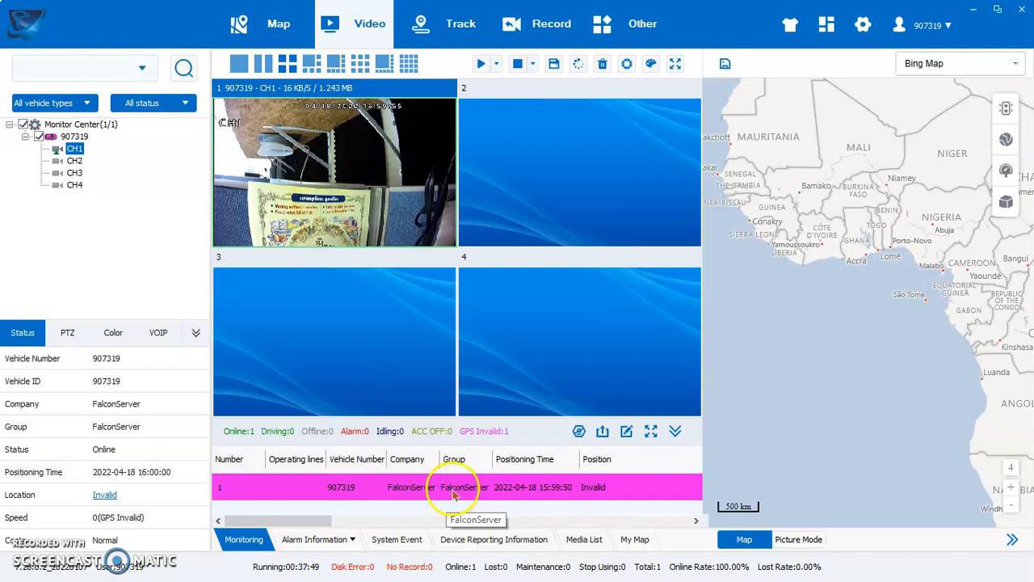
mouse_move(504, 498)
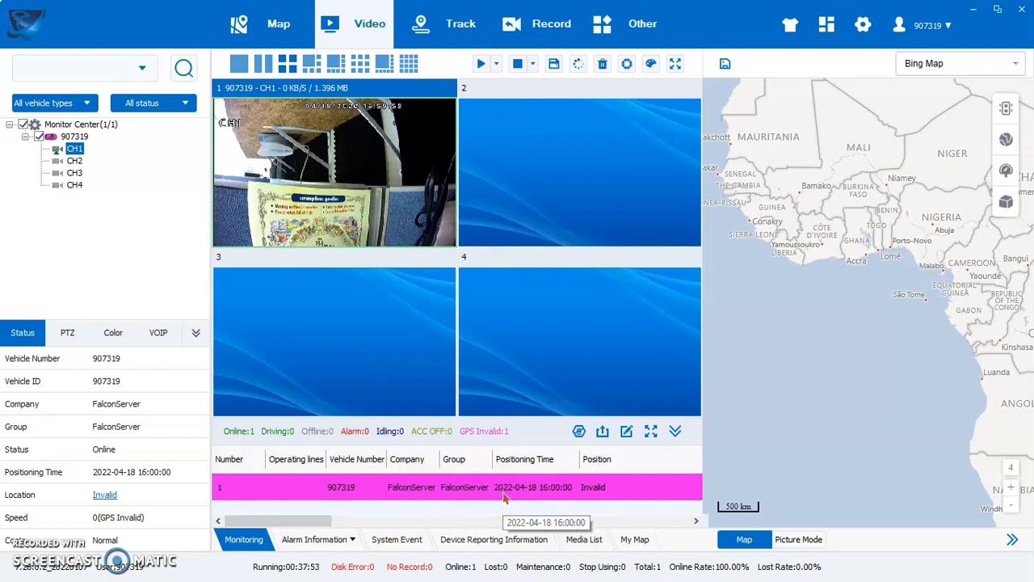
mouse_move(598, 498)
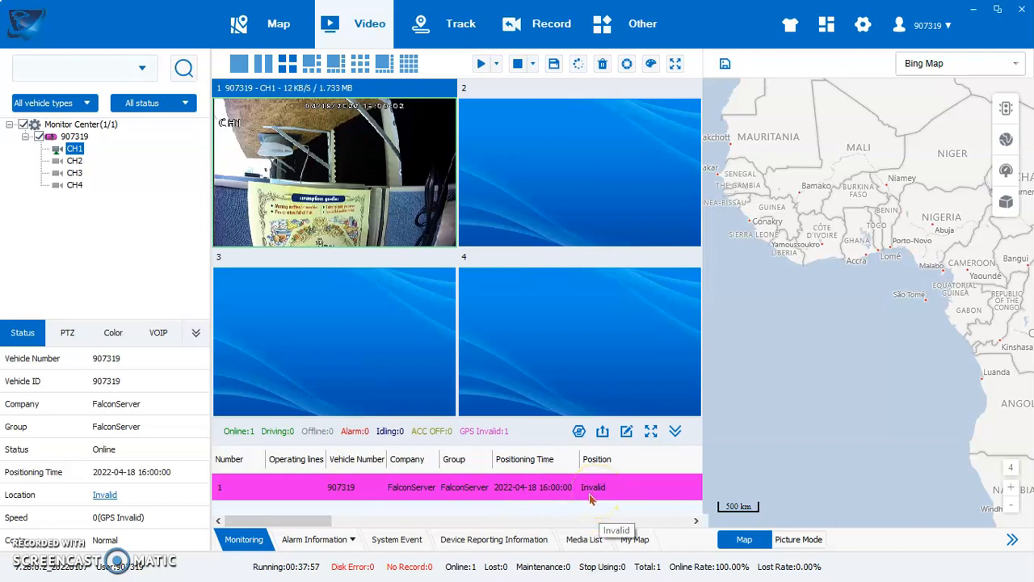
mouse_move(494, 358)
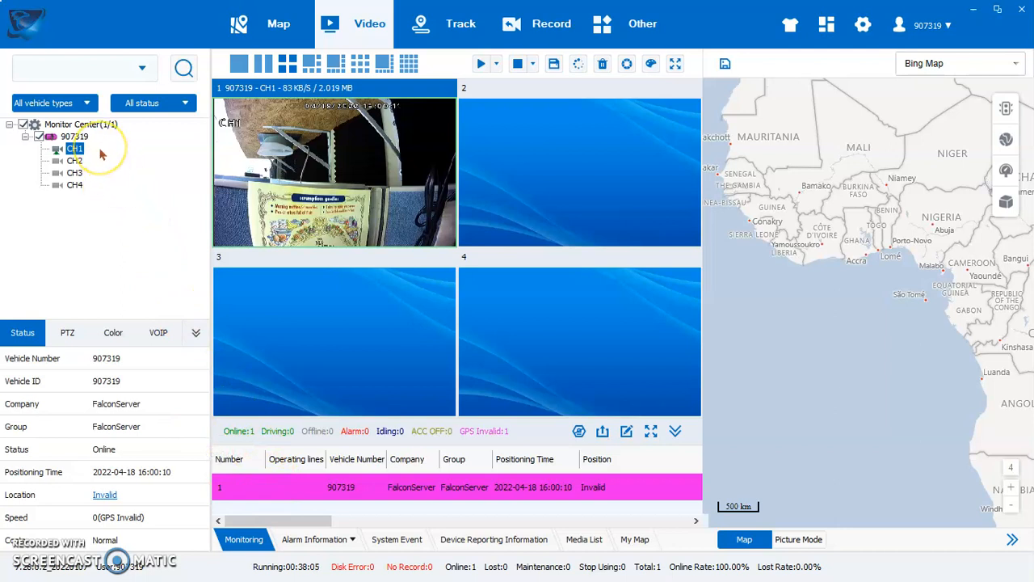
mouse_move(136, 181)
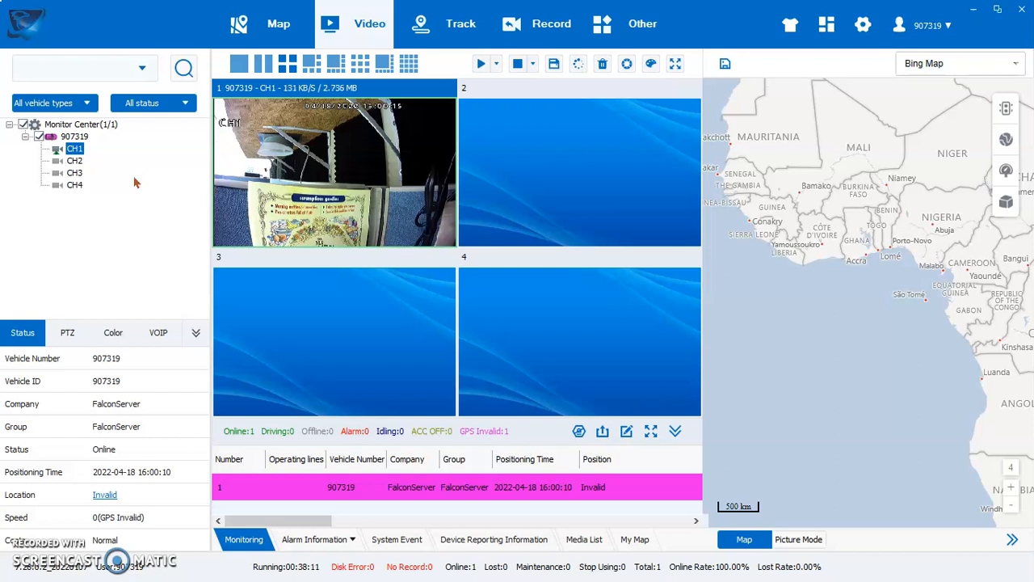
mouse_move(36, 305)
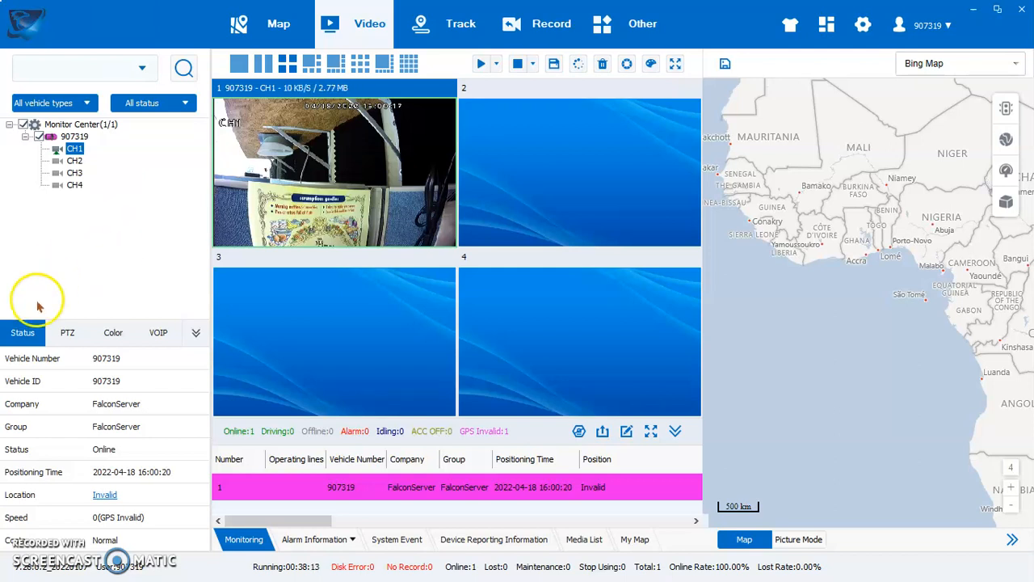